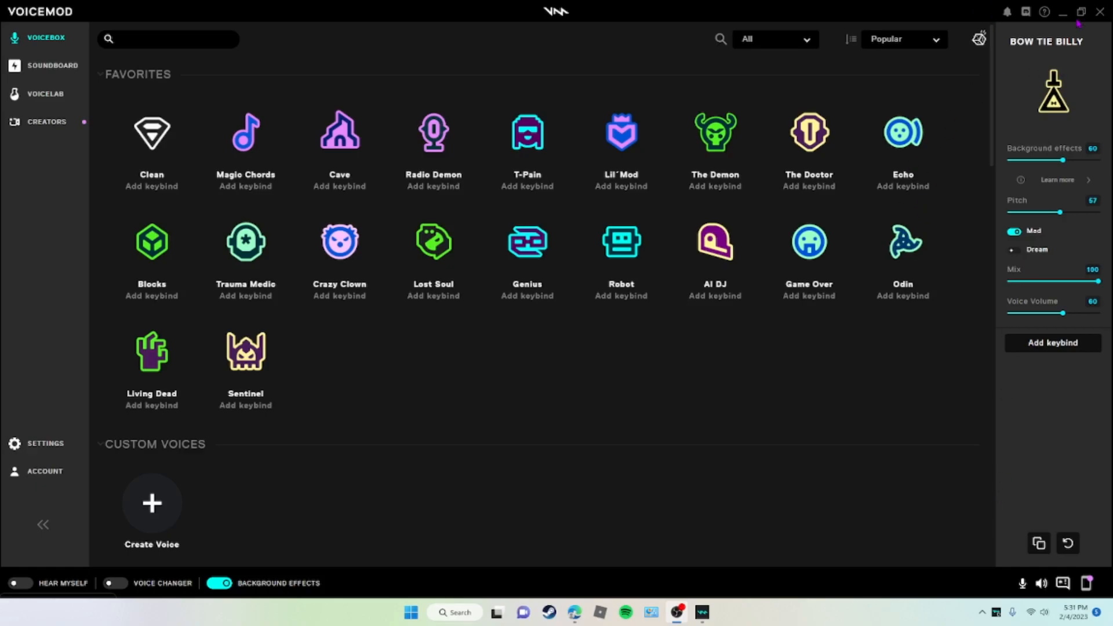
mouse_move(963, 7)
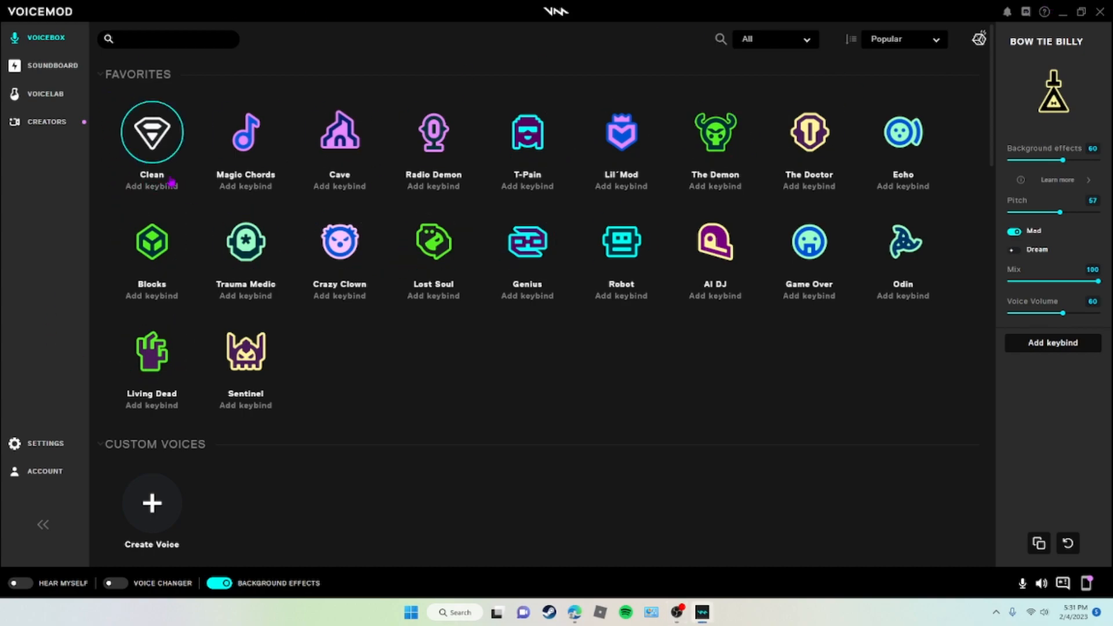
- Reach Voicemod's Audio settings with mic and speaker devices, then Control Panel's Hardware and Sound page
left_click(244, 131)
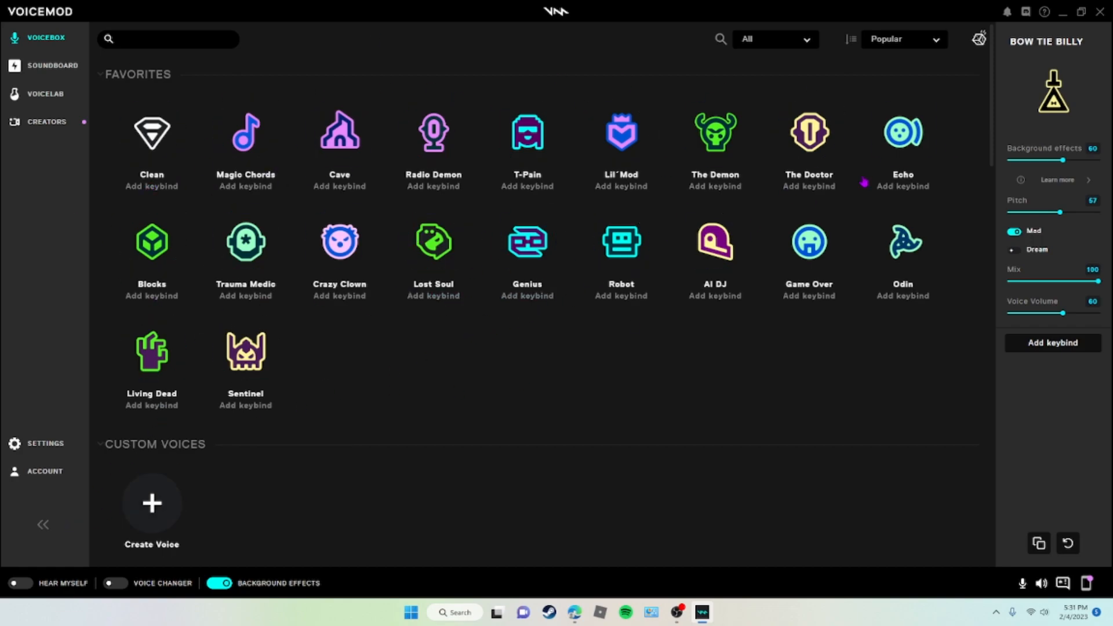
mouse_move(455, 407)
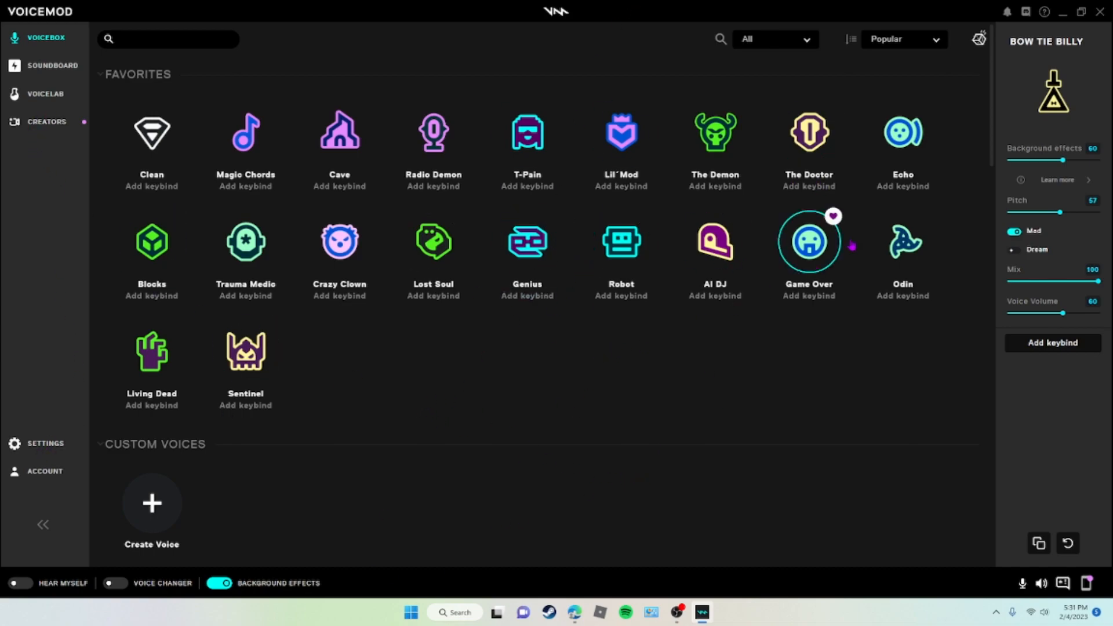
left_click(44, 472)
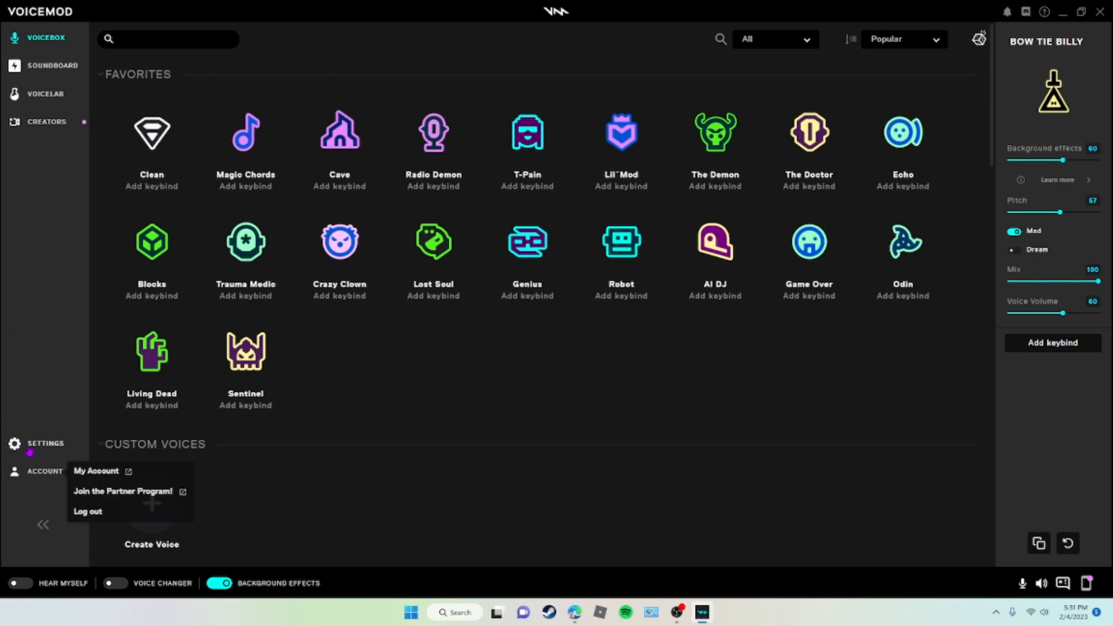
left_click(45, 444)
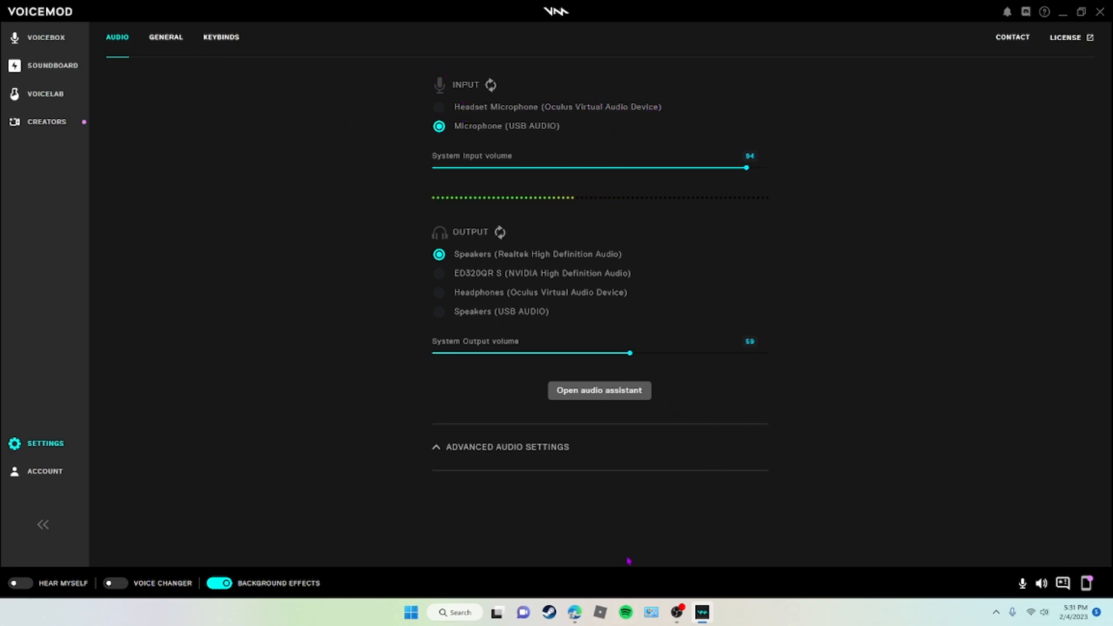
mouse_move(464, 306)
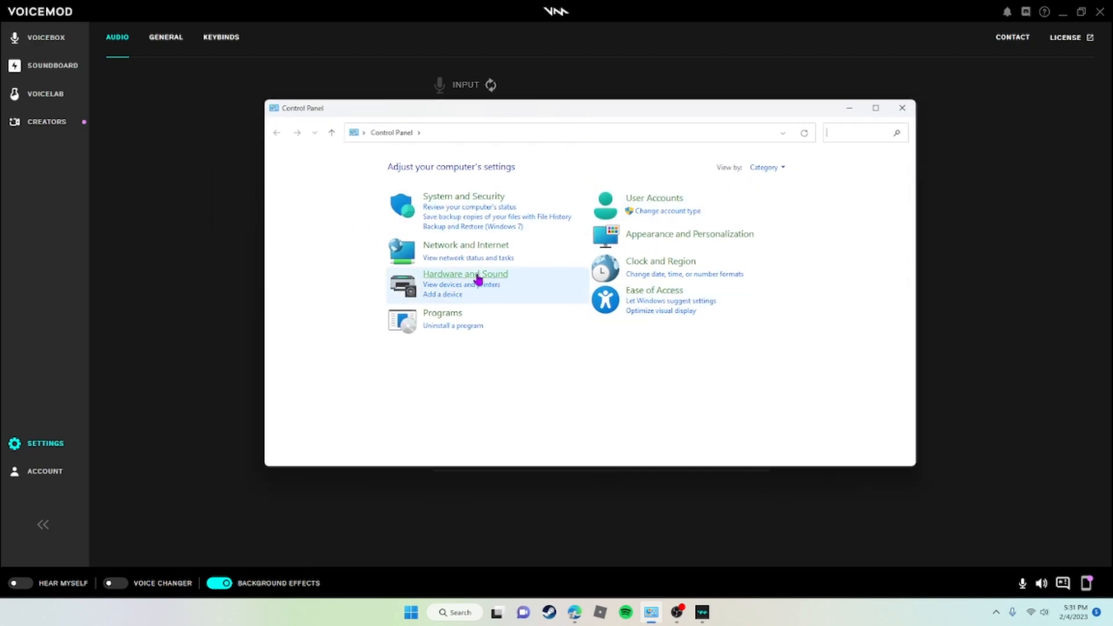
left_click(464, 274)
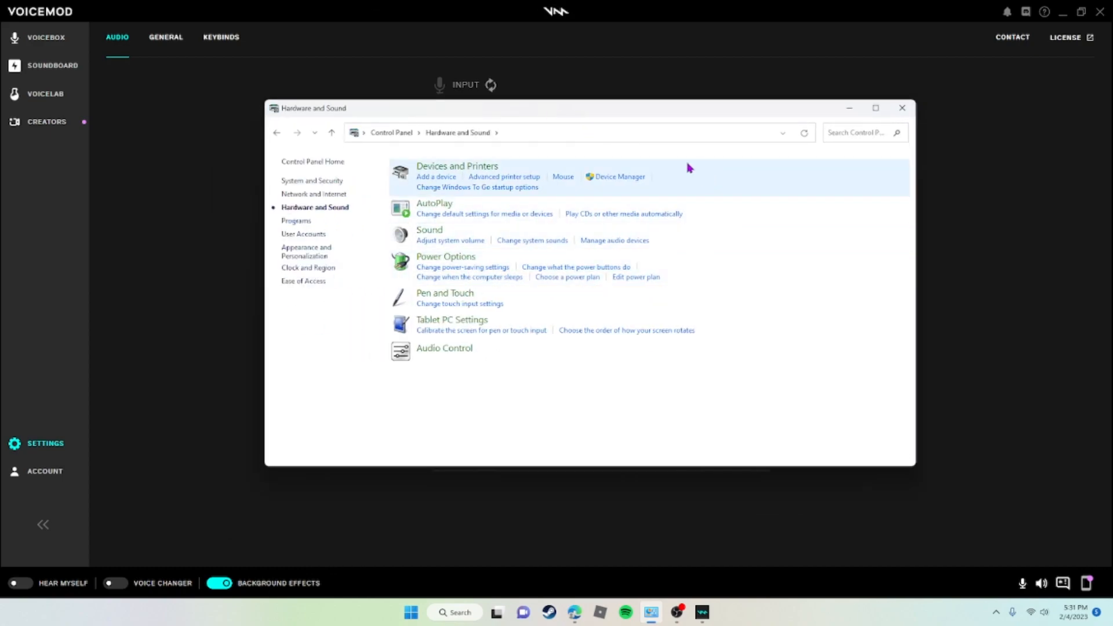
mouse_move(615, 240)
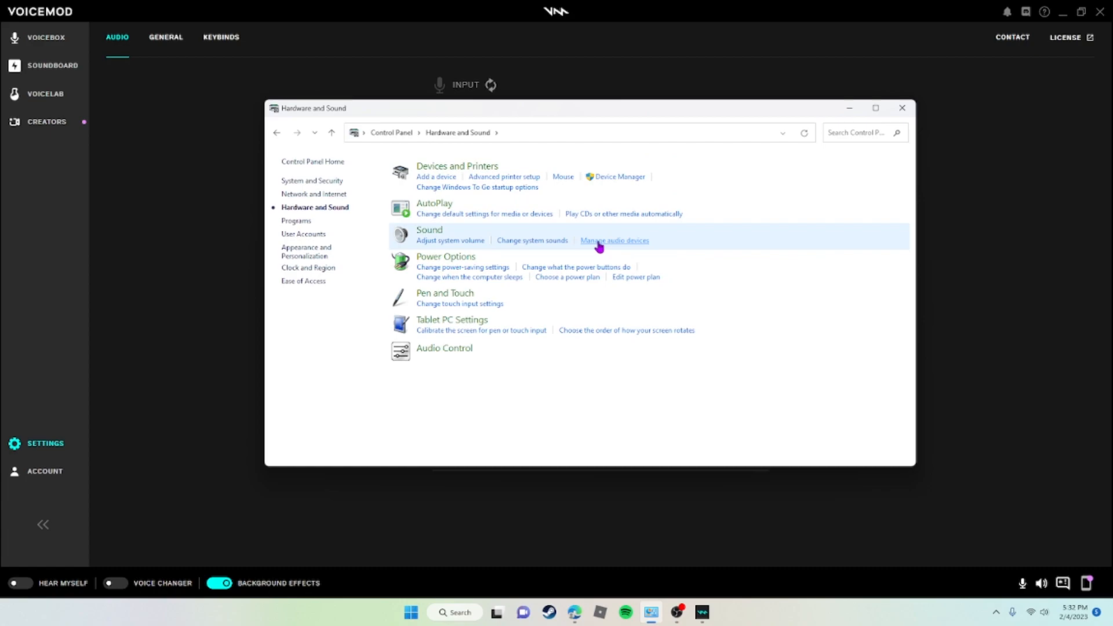
left_click(615, 240)
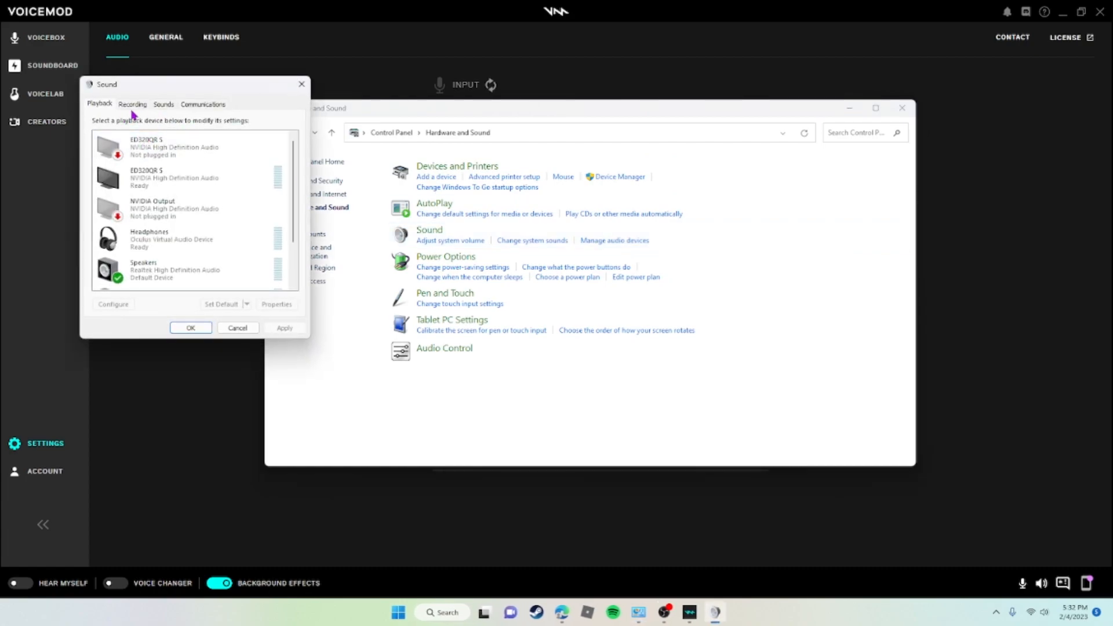
left_click(132, 104)
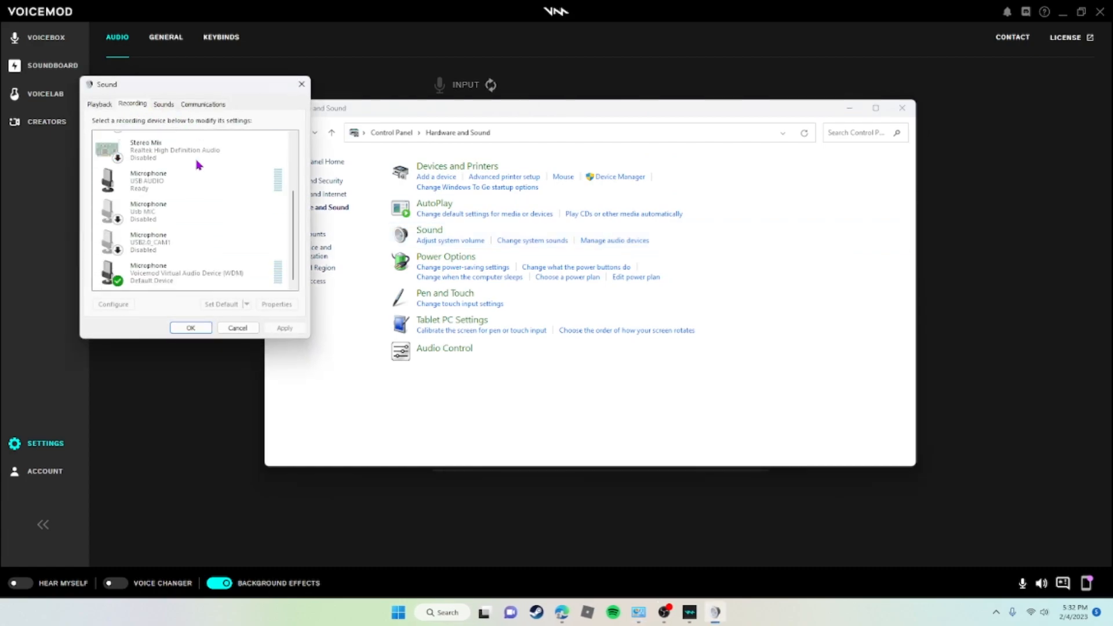
left_click(178, 181)
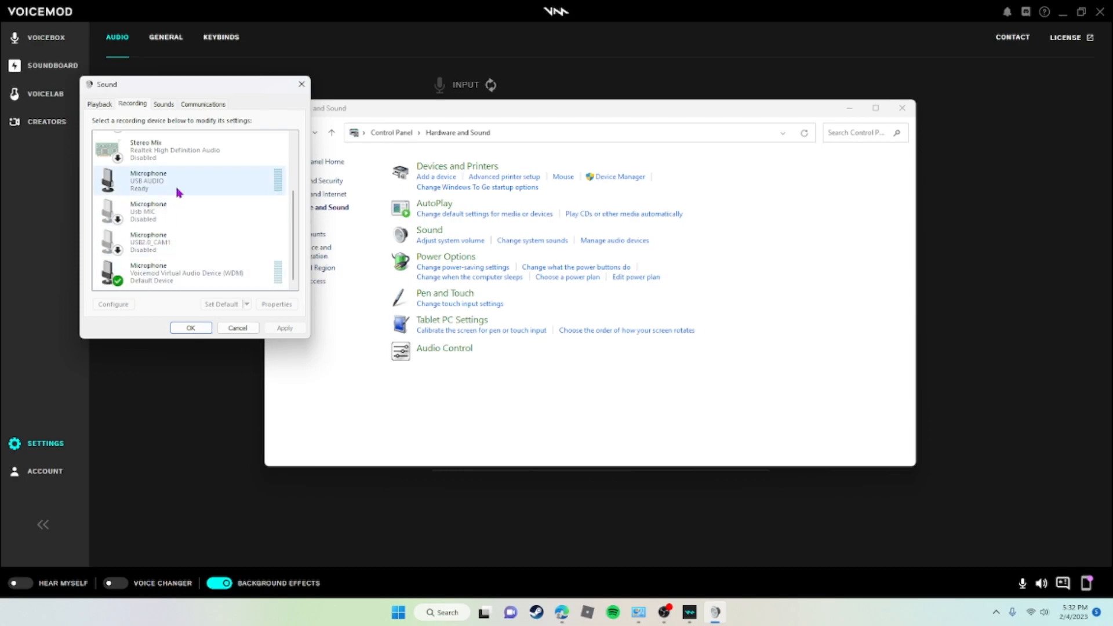
left_click(189, 211)
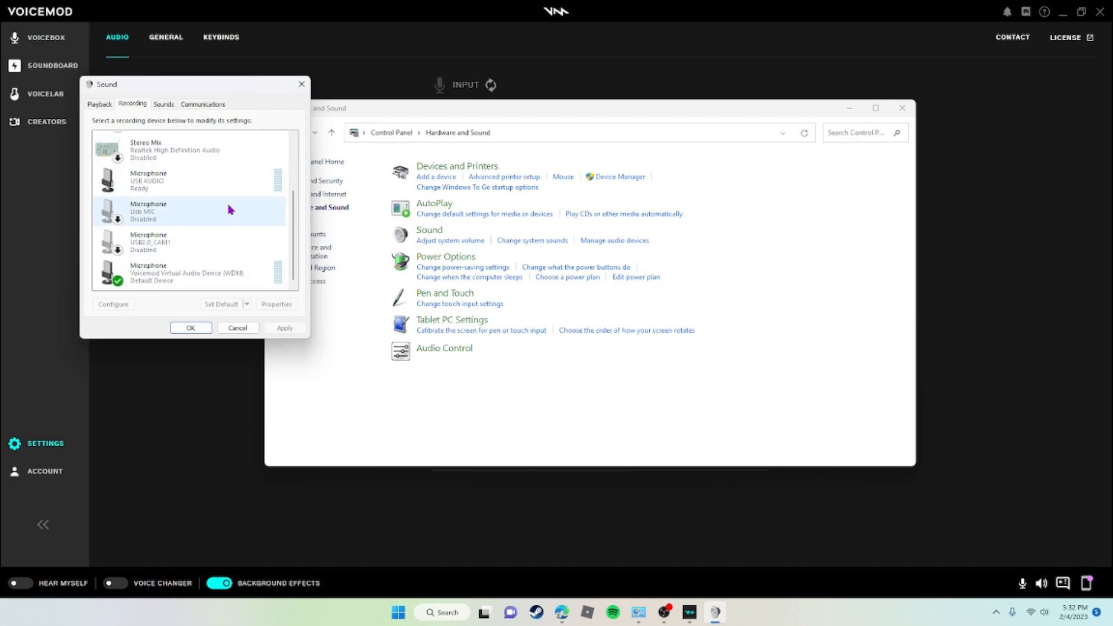
scroll("up", 3)
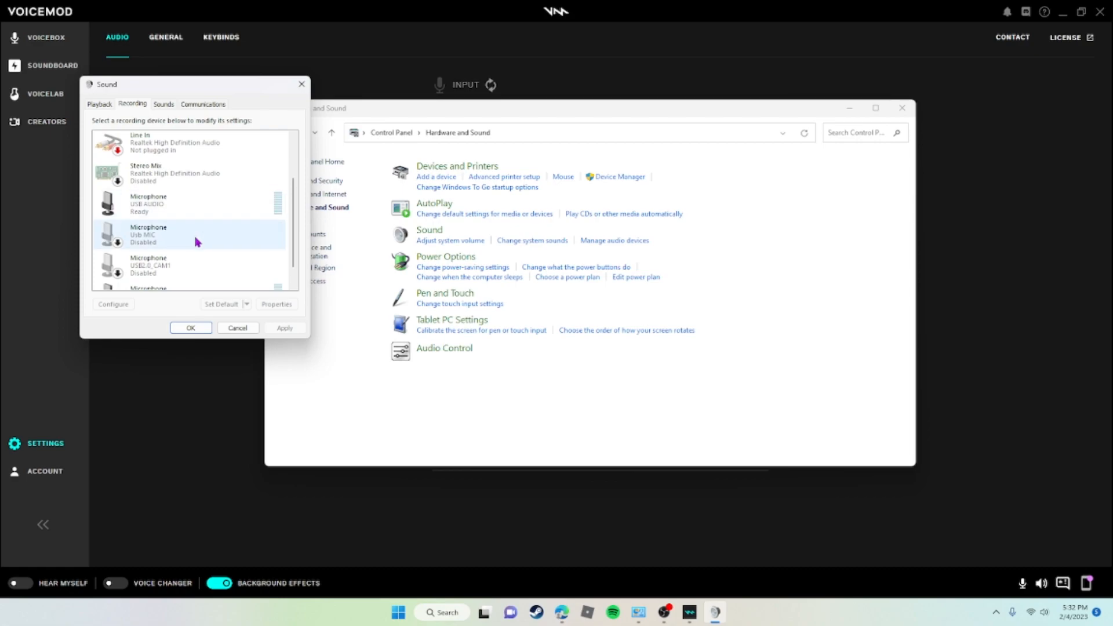
scroll("down", 3)
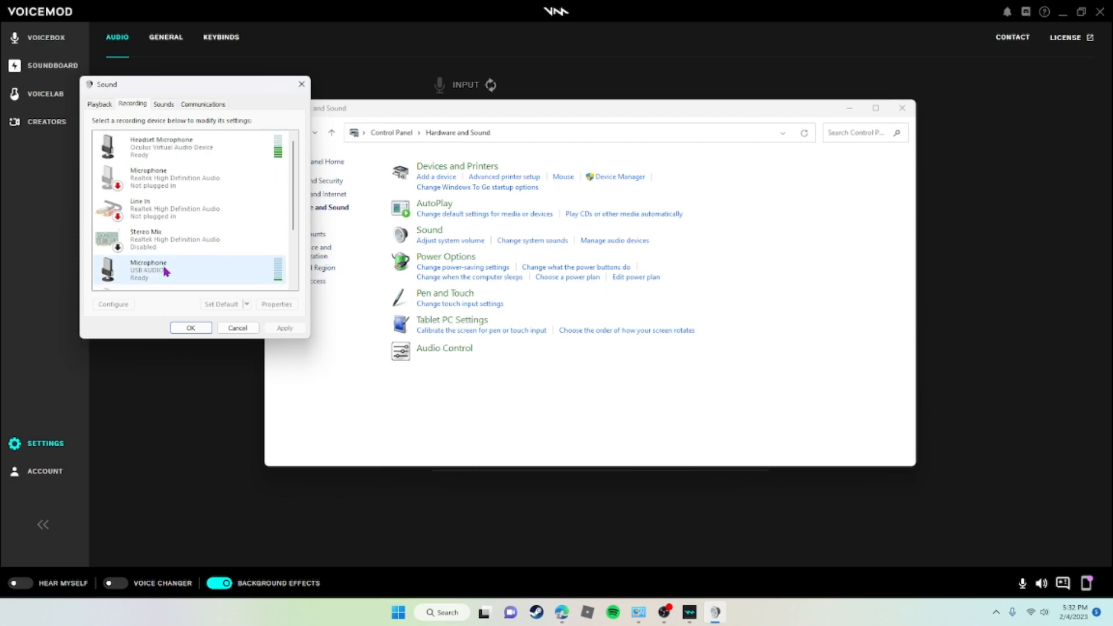
left_click(176, 177)
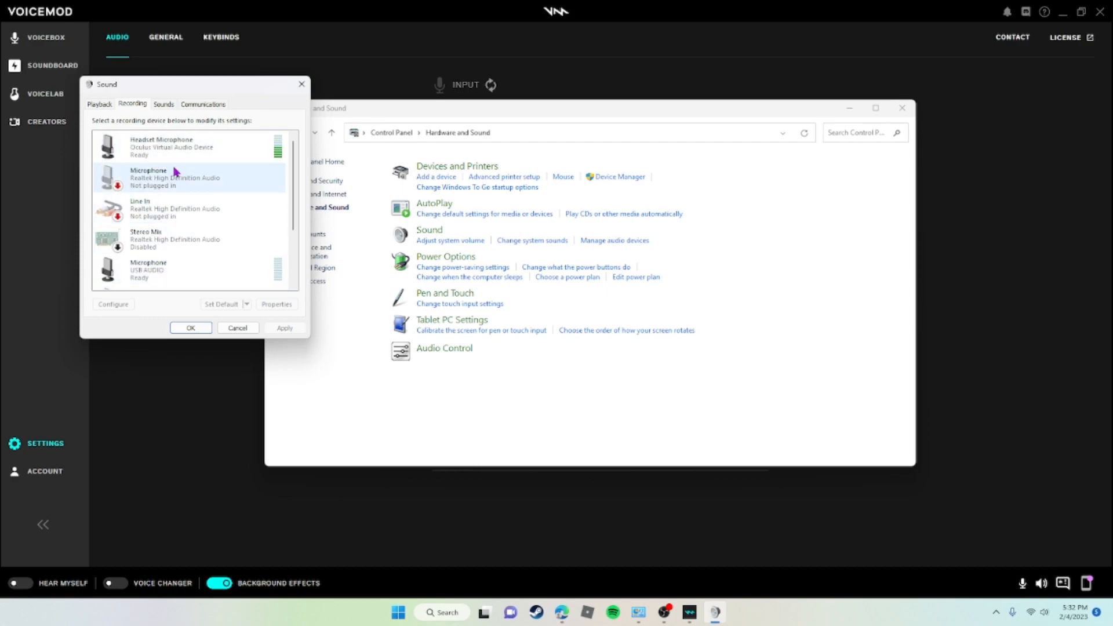
right_click(164, 146)
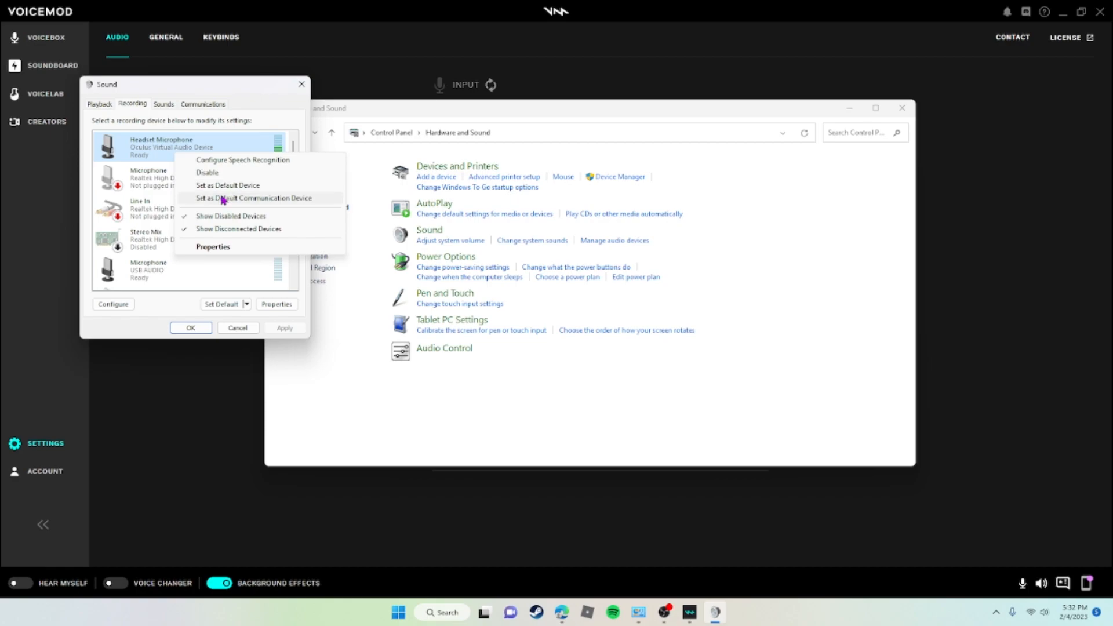
mouse_move(262, 93)
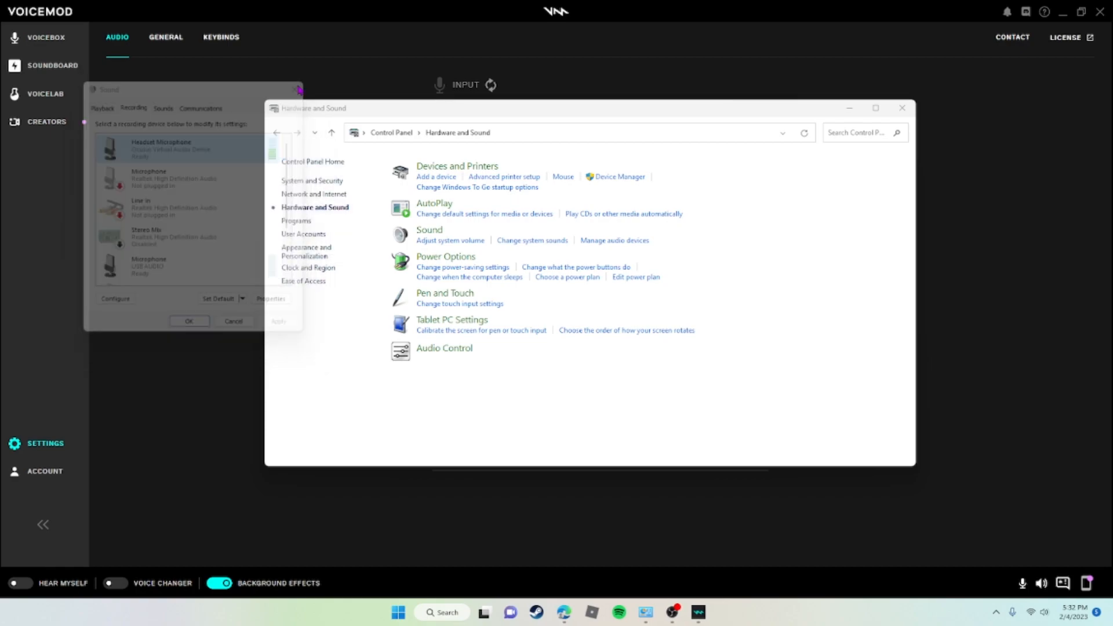
- Close Control Panel, leaving Voicemod's Audio settings with USB AUDIO mic input and speakers output
left_click(902, 108)
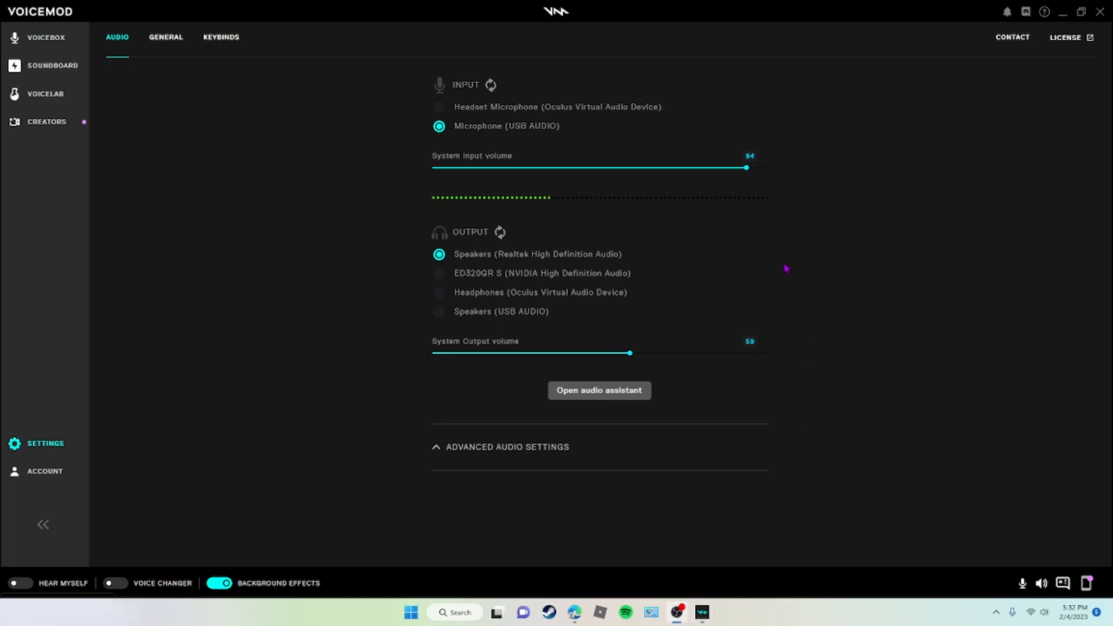
mouse_move(887, 290)
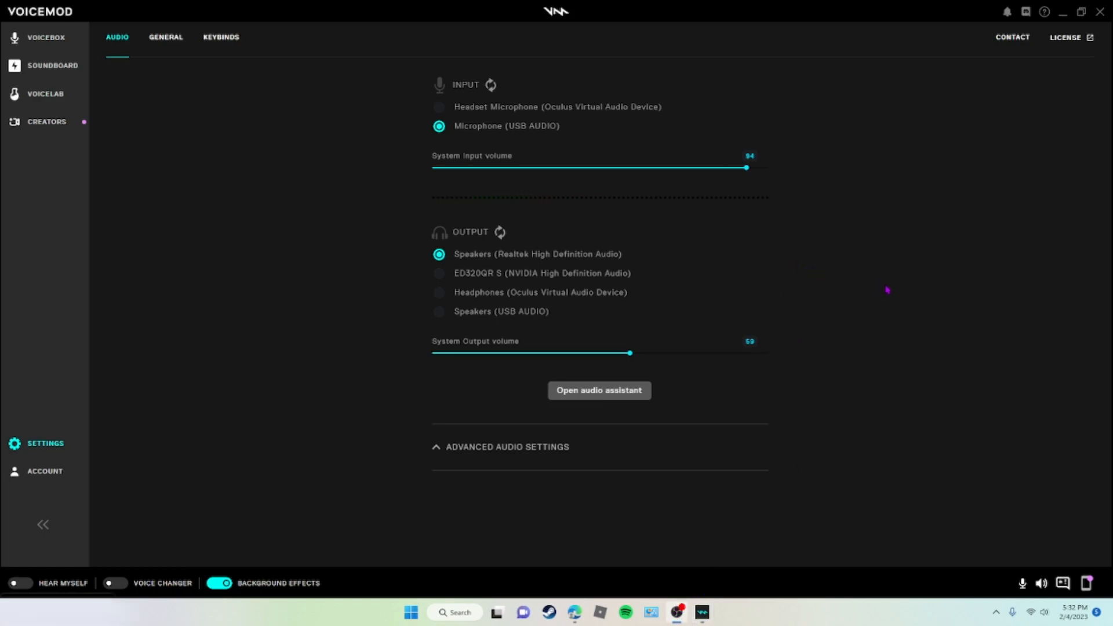
mouse_move(979, 497)
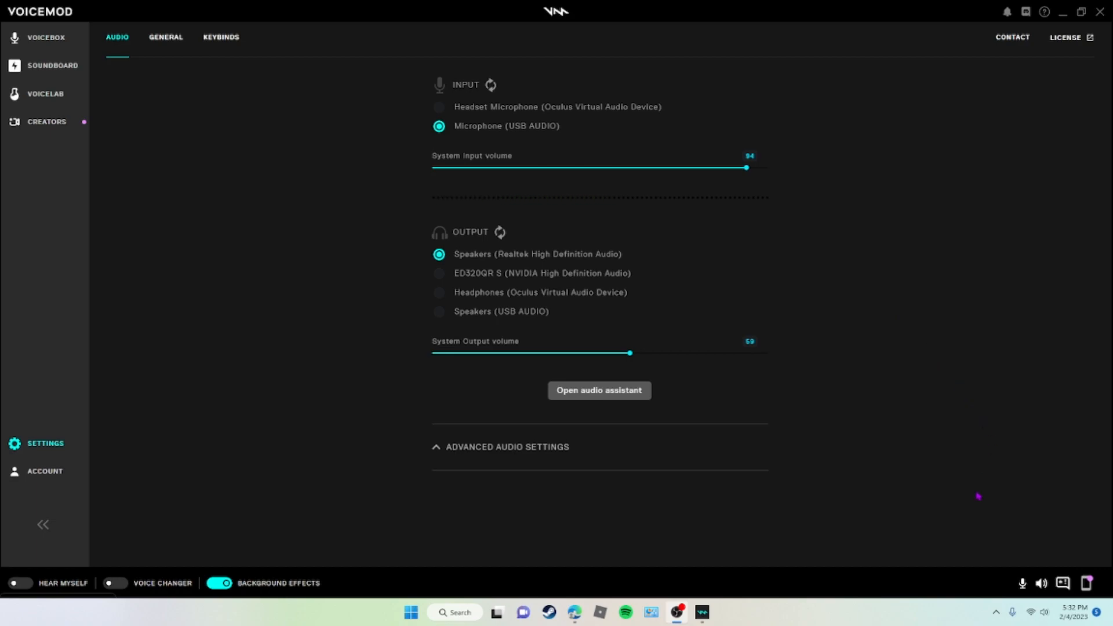